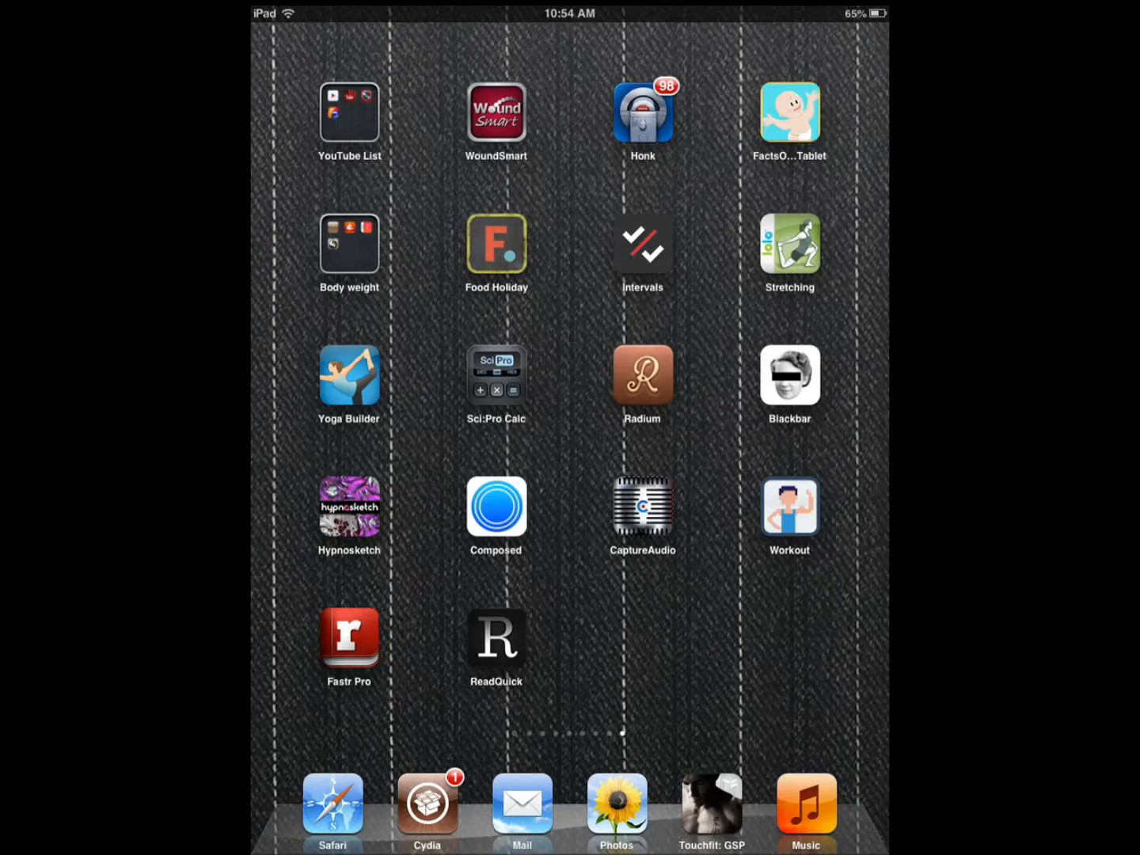
Step: Launch ReadQuick and return from the reader to the three-article library
{"action": "left_click", "coordinate": [496, 641]}
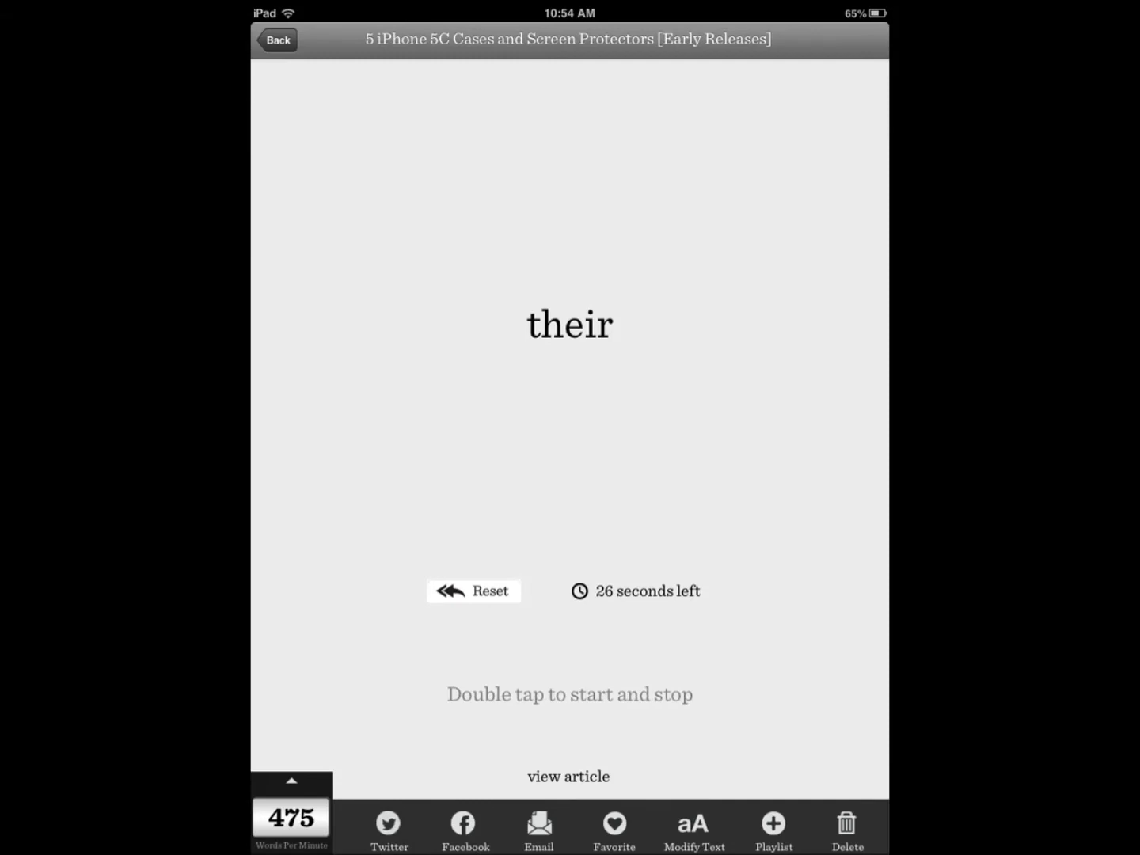
{"action": "left_click", "coordinate": [277, 40]}
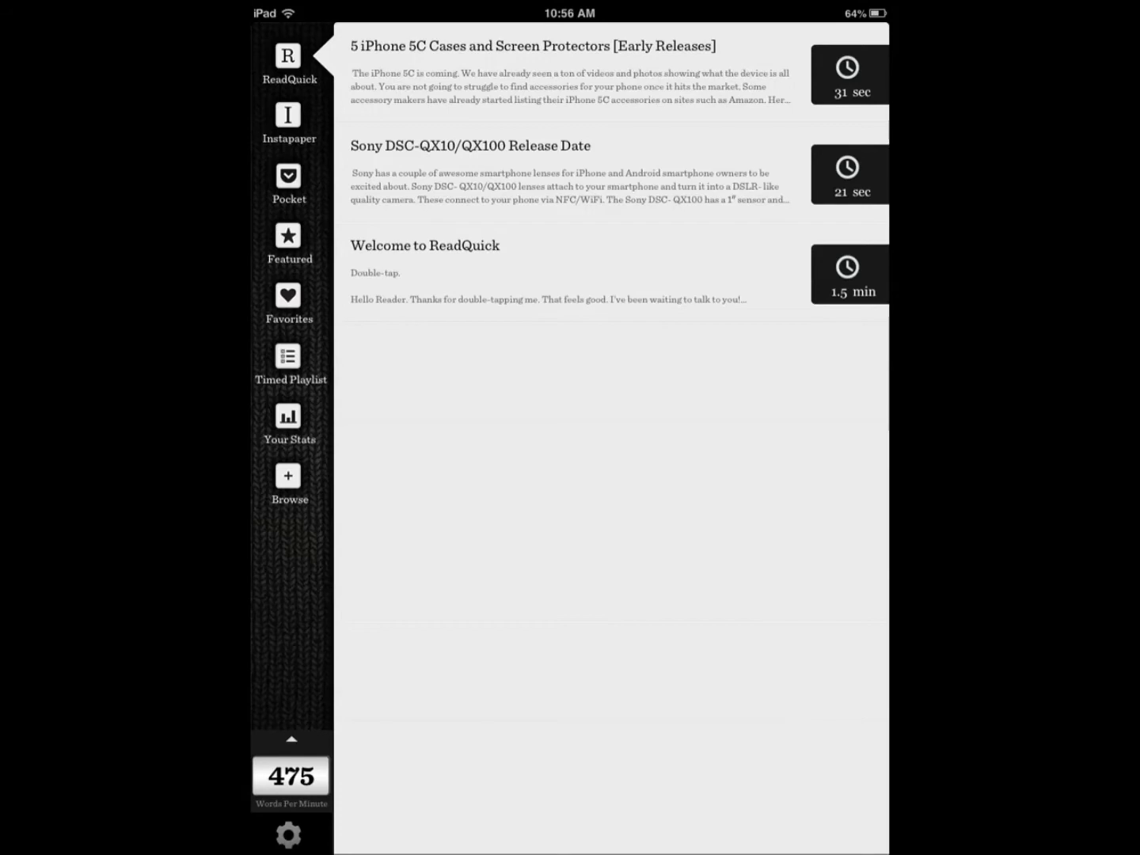
{"action": "left_click", "coordinate": [288, 481]}
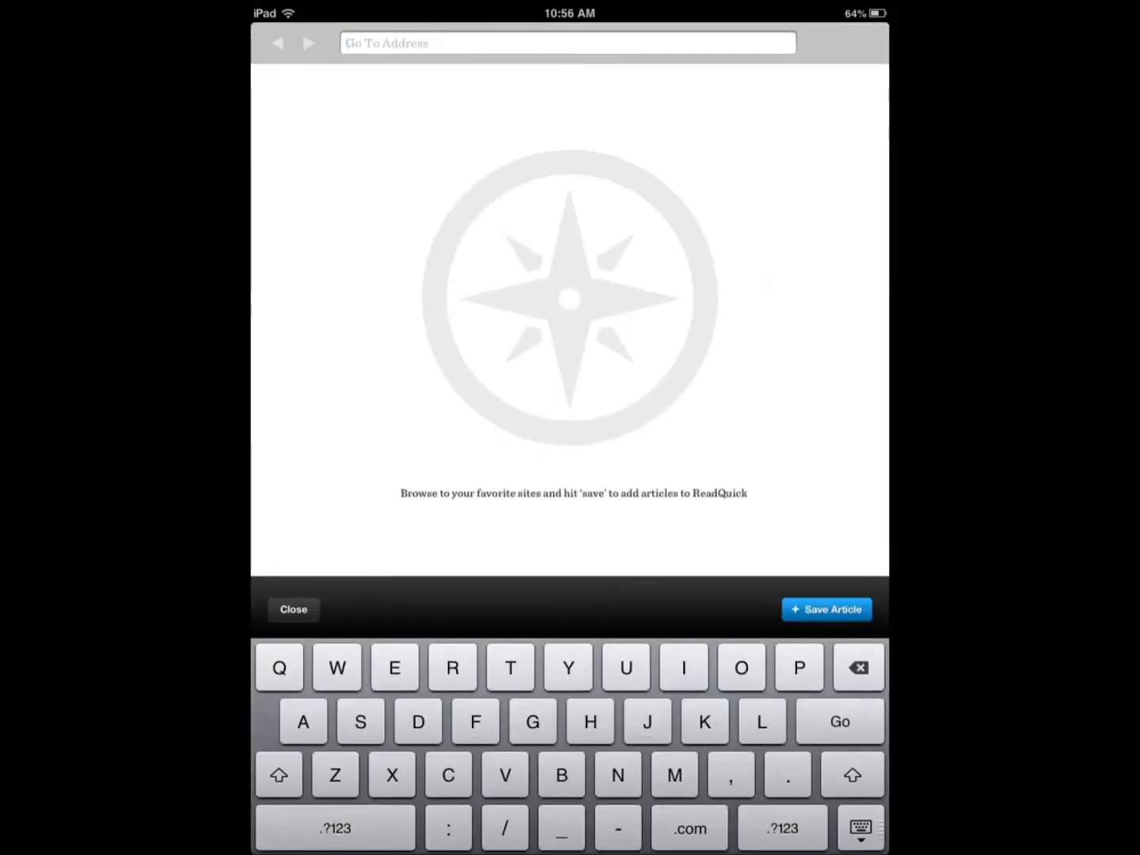
{"action": "type", "text": "iphon"}
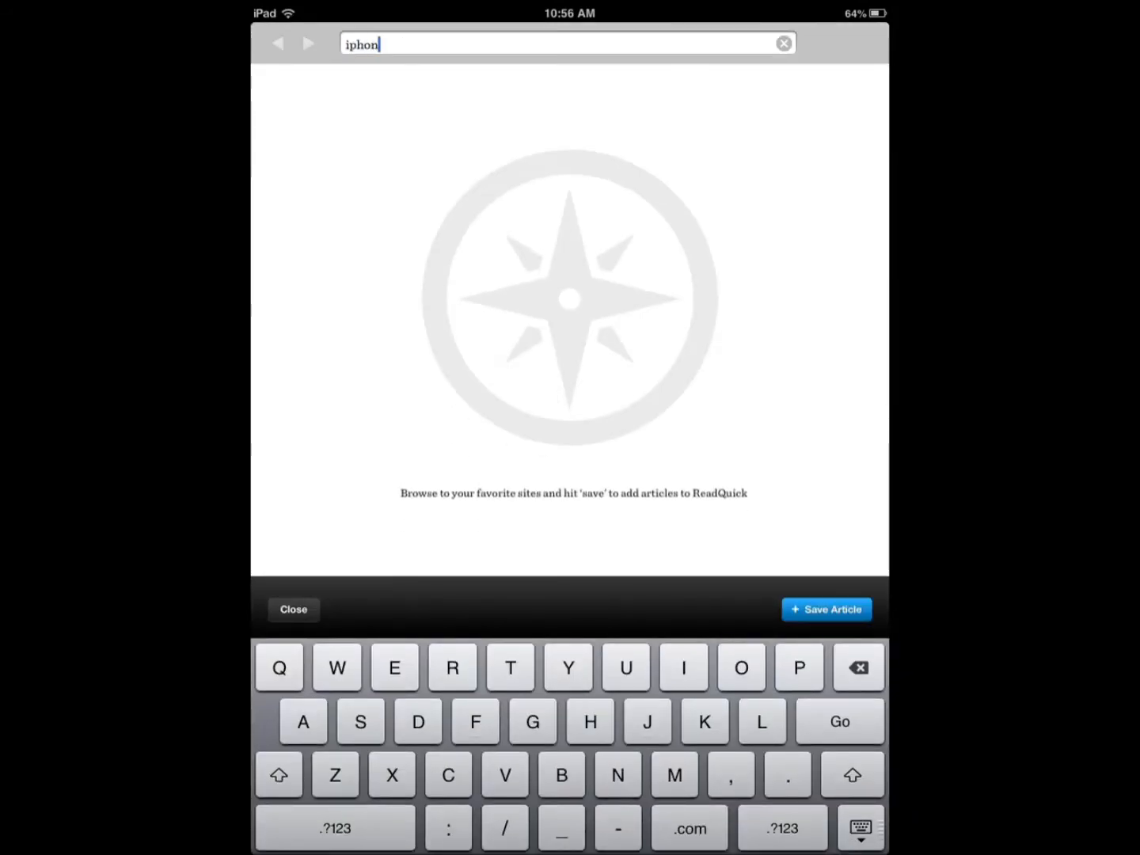
{"action": "type", "text": "eness.com/"}
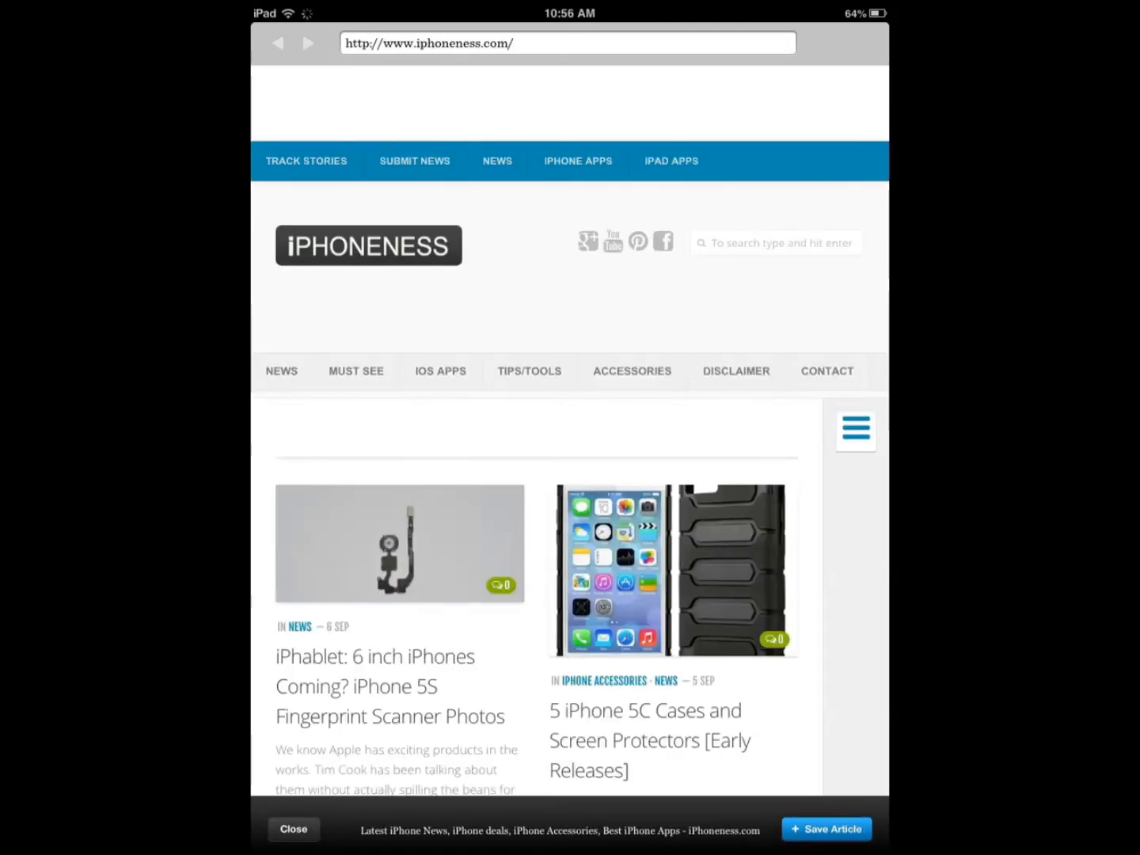
{"action": "left_click", "coordinate": [649, 740]}
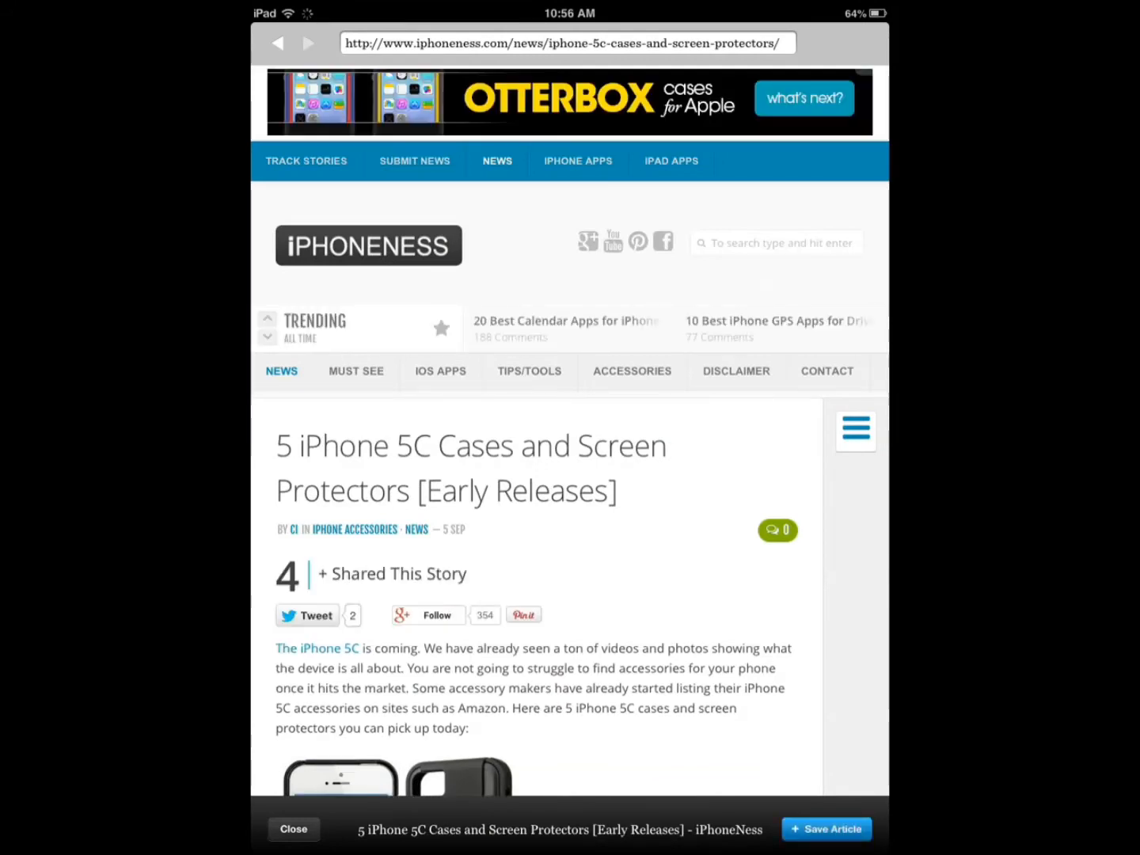
{"action": "left_click", "coordinate": [428, 615]}
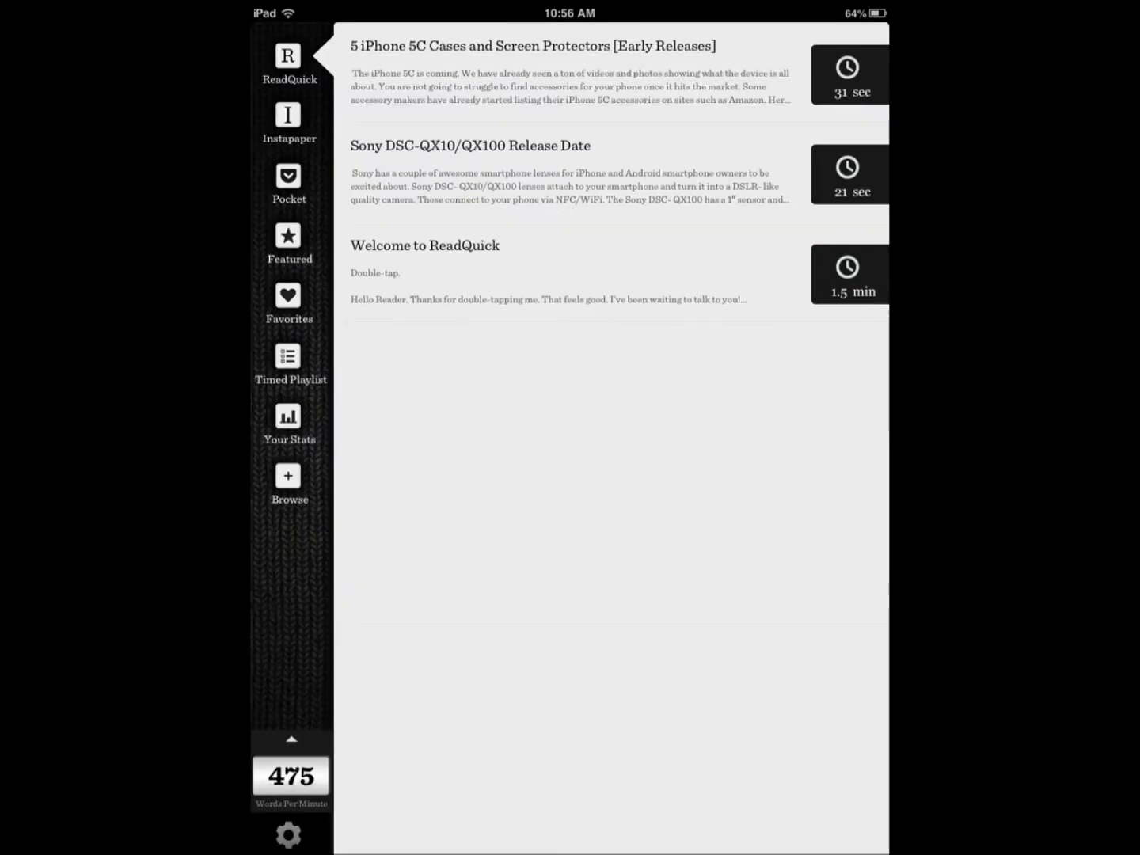
Step: Read the iPhone 5C cases article at 195 wpm, favourite it, and return to the library
{"action": "left_click", "coordinate": [532, 46]}
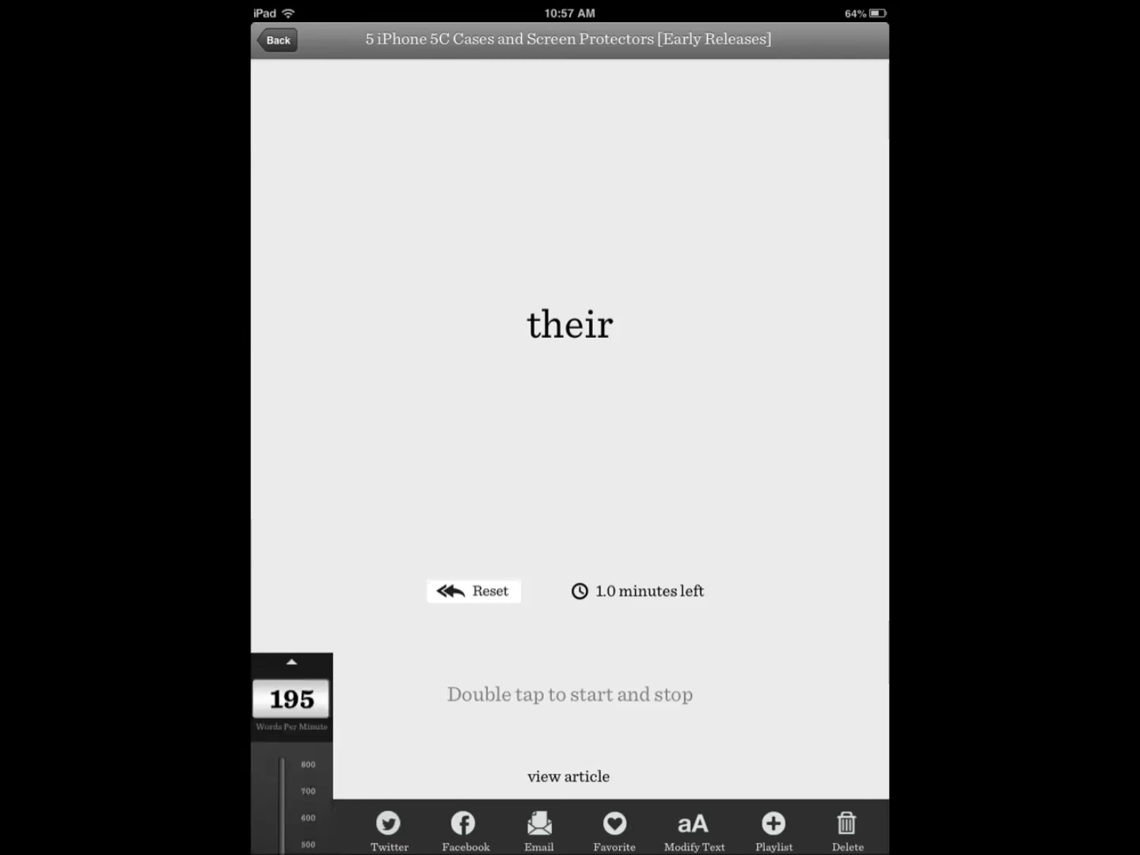
{"action": "double_click", "coordinate": [570, 324]}
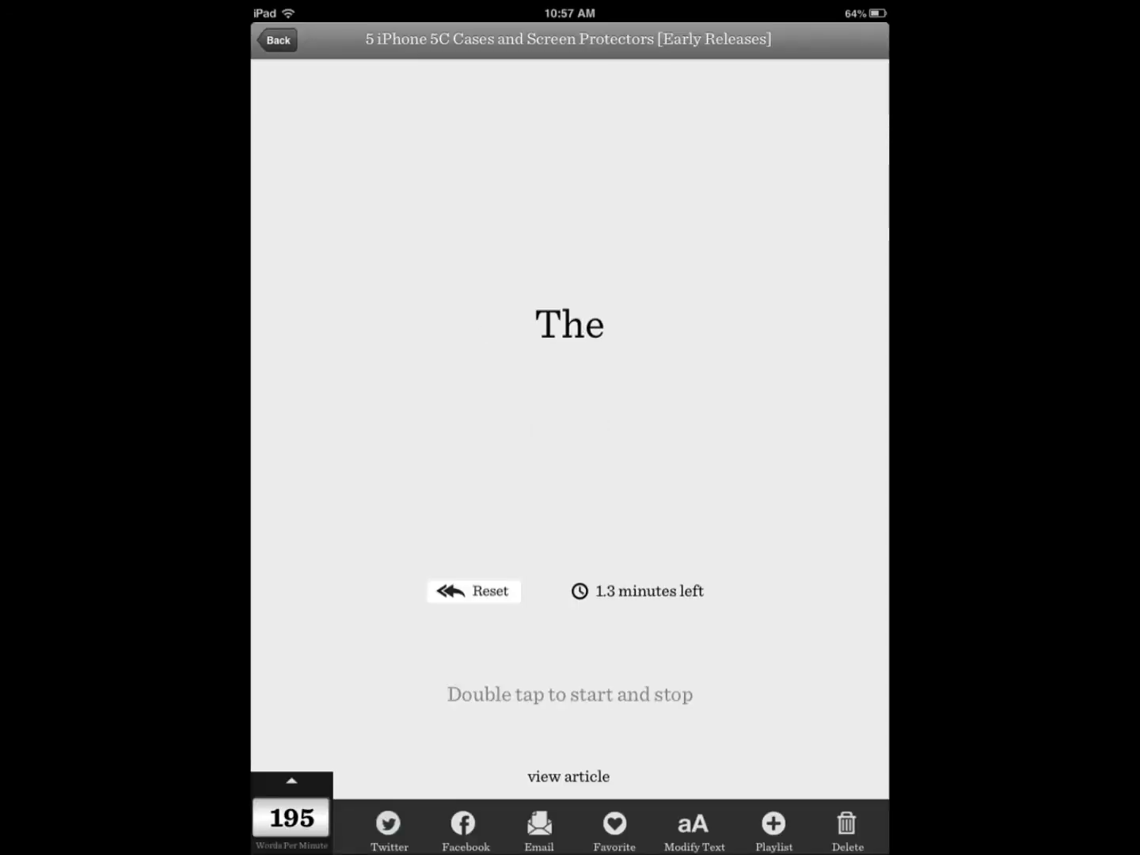
{"action": "left_click", "coordinate": [692, 829]}
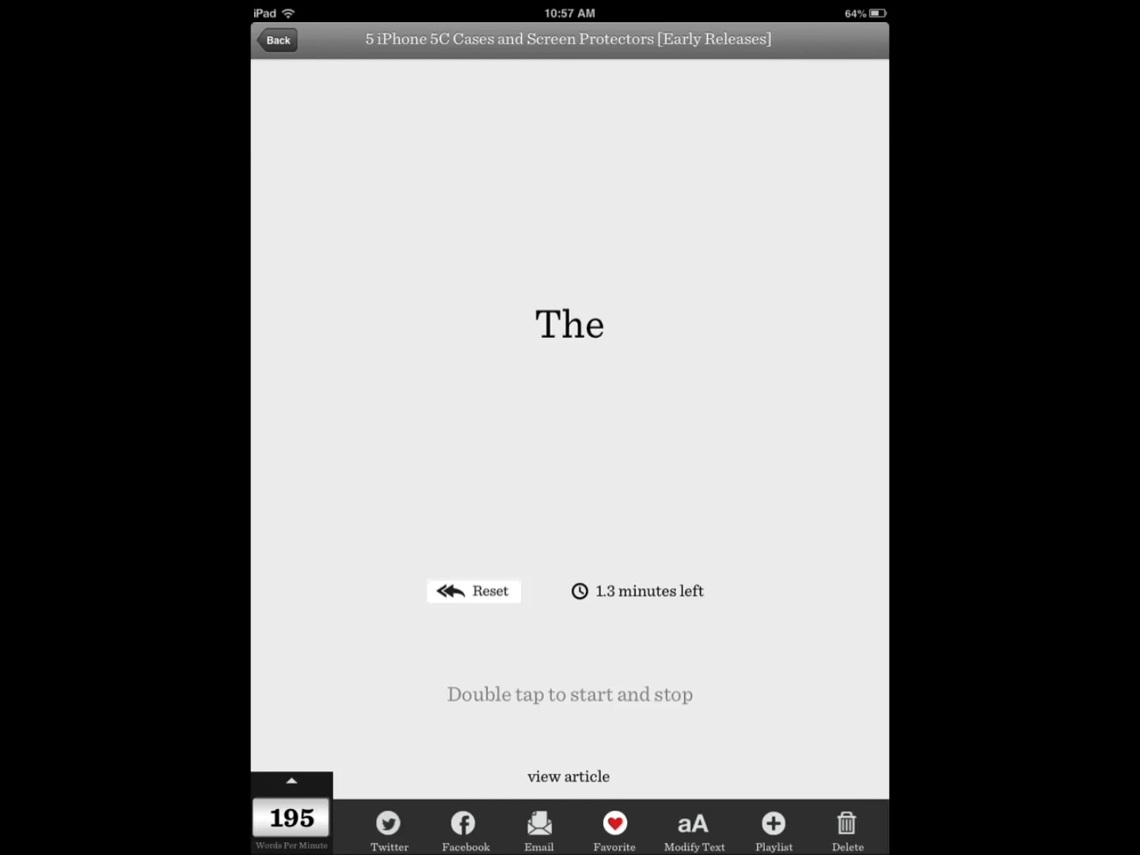
{"action": "left_click", "coordinate": [277, 39]}
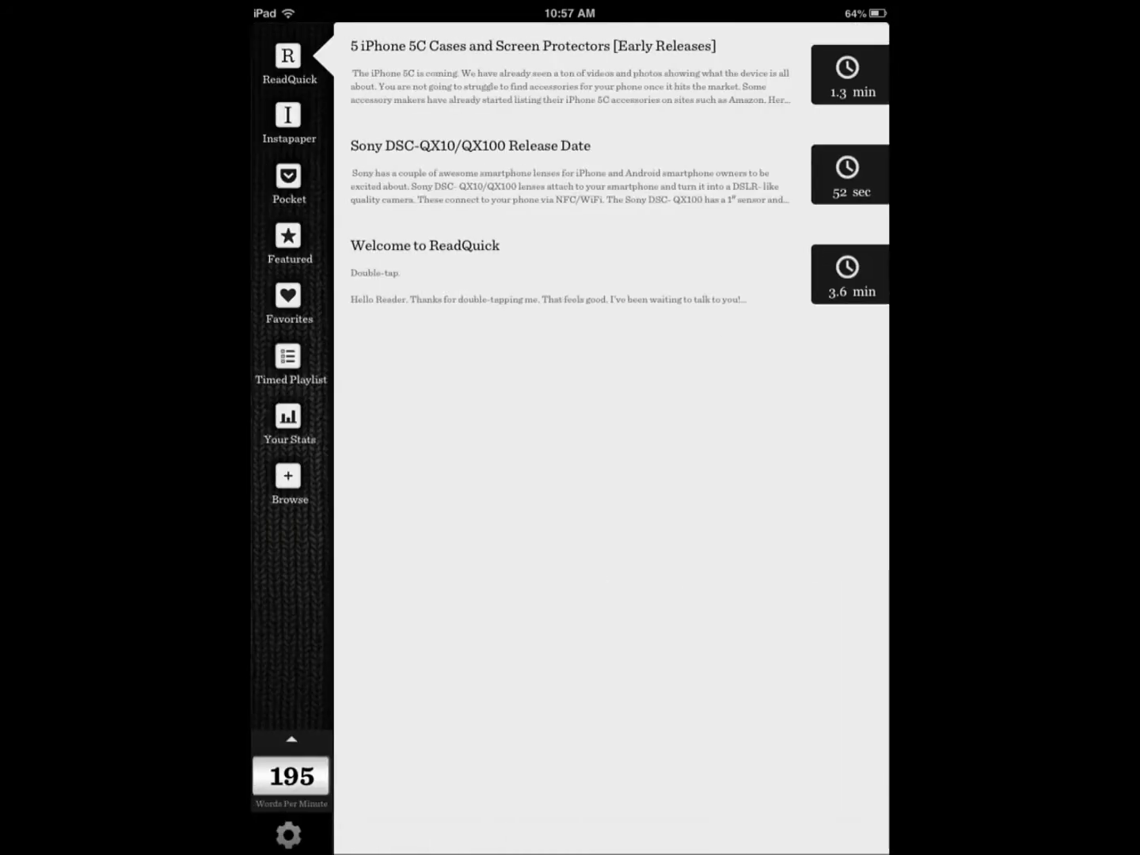
Step: Browse Favorites then Featured > Gigaom, set reading speed to 800 wpm, and return to the list
{"action": "left_click", "coordinate": [288, 301]}
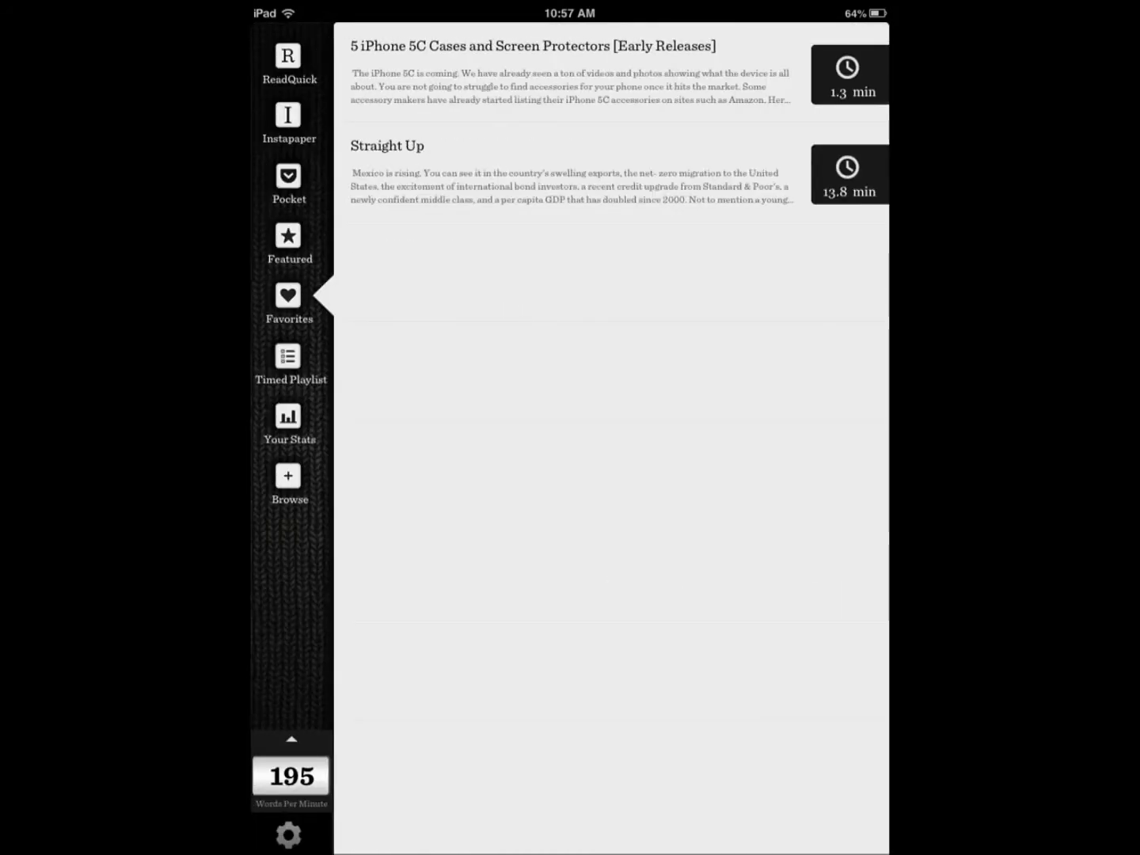
{"action": "left_click", "coordinate": [289, 244]}
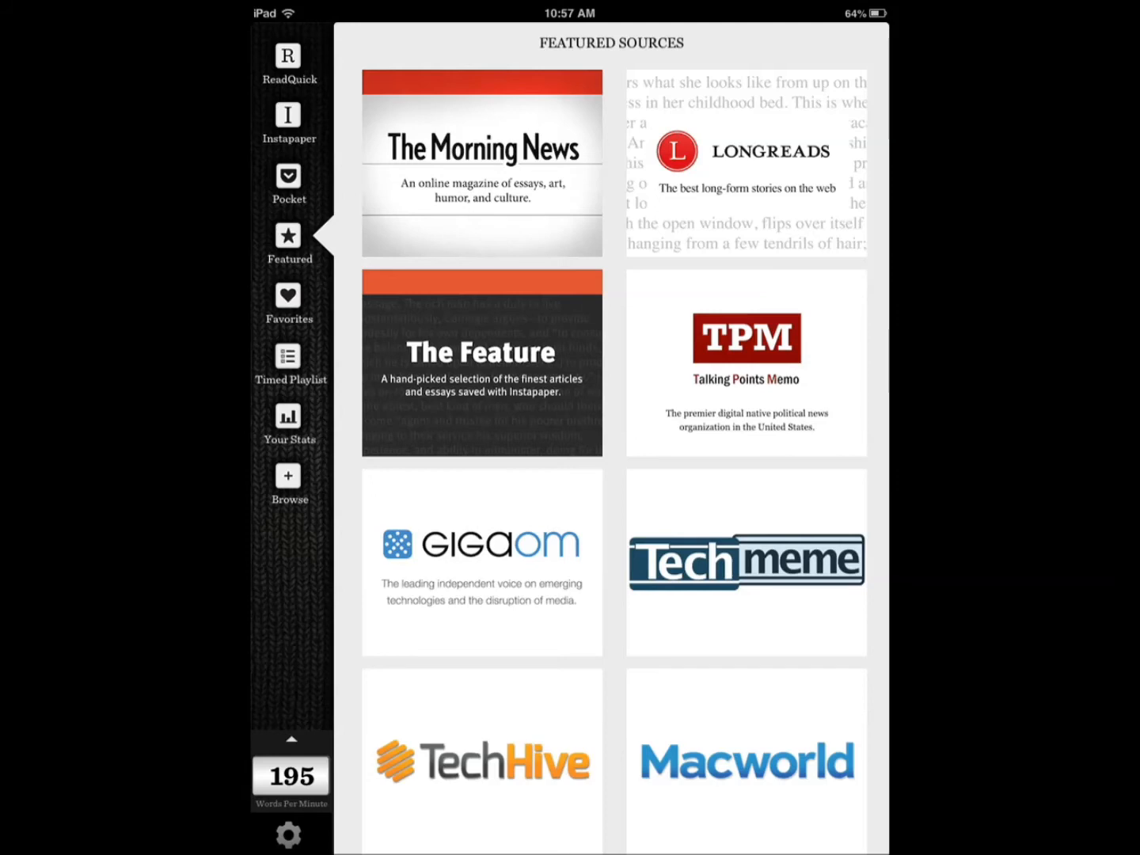
{"action": "left_click", "coordinate": [482, 543]}
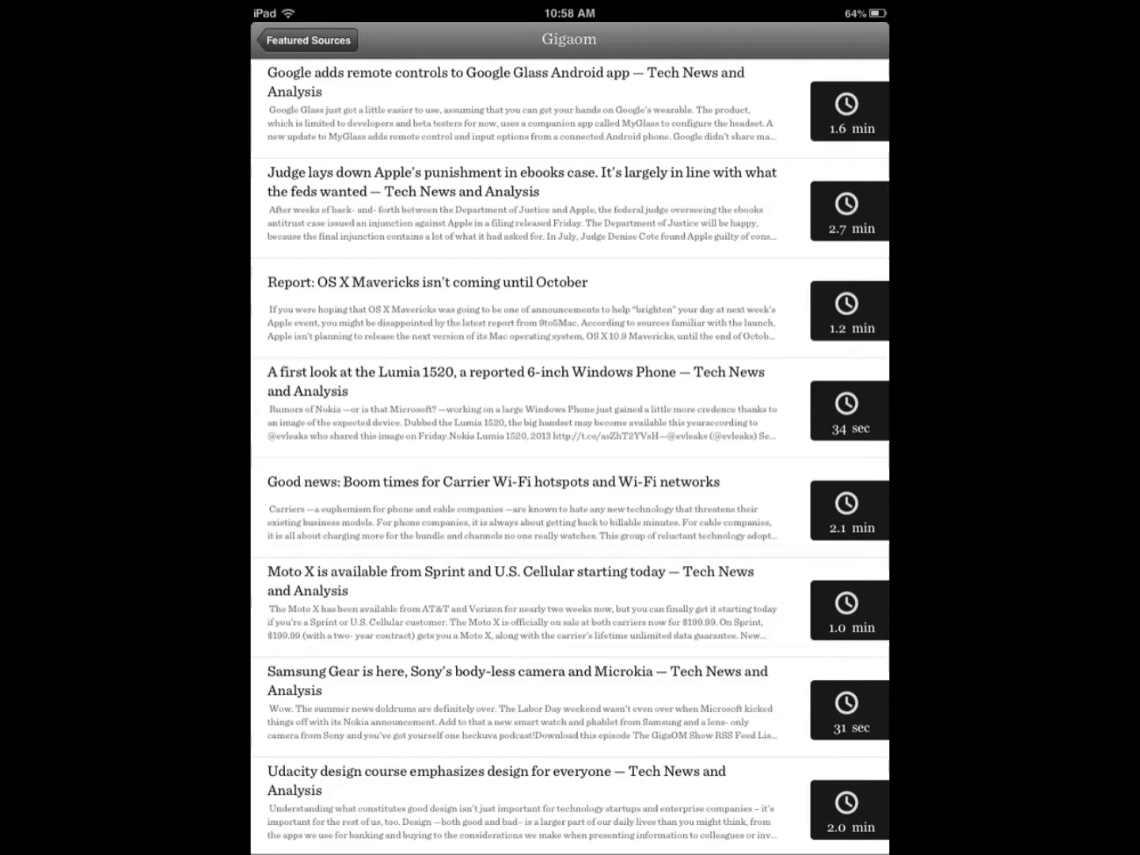
{"action": "scroll", "scroll_direction": "down", "scroll_amount": 3}
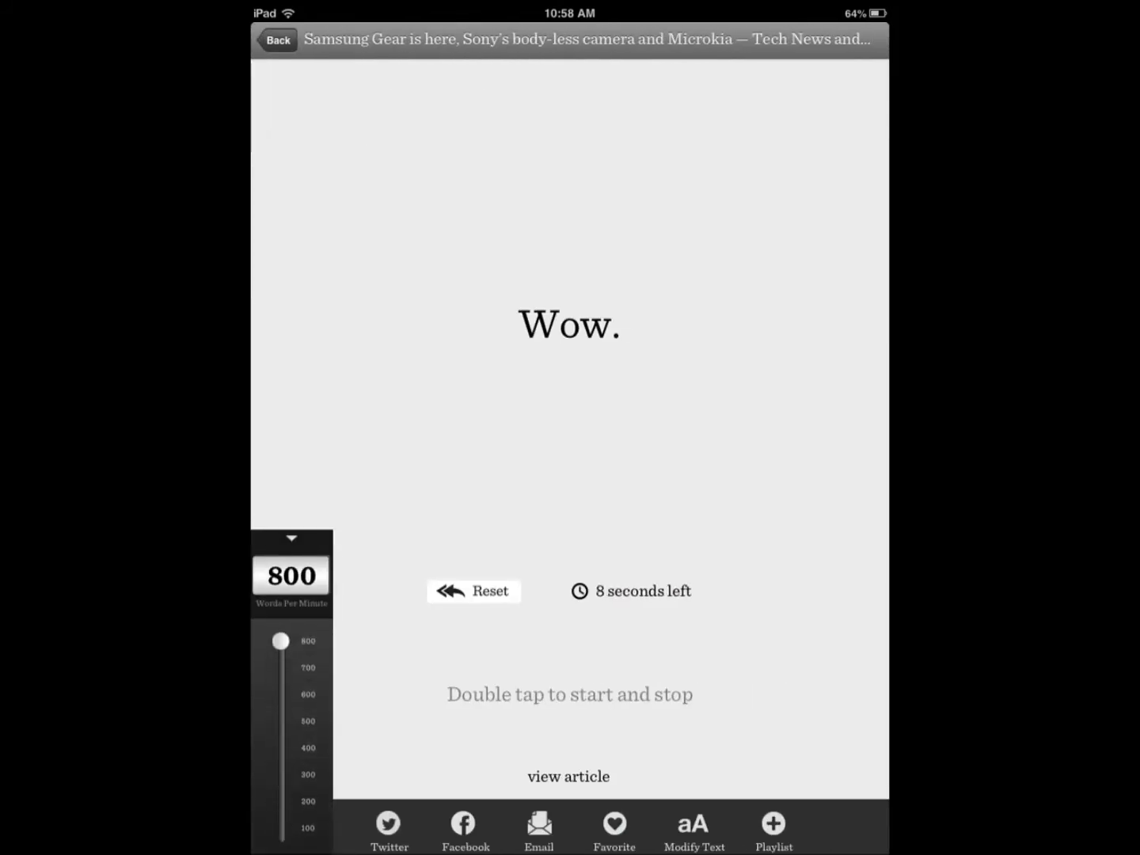
{"action": "left_click", "coordinate": [275, 40]}
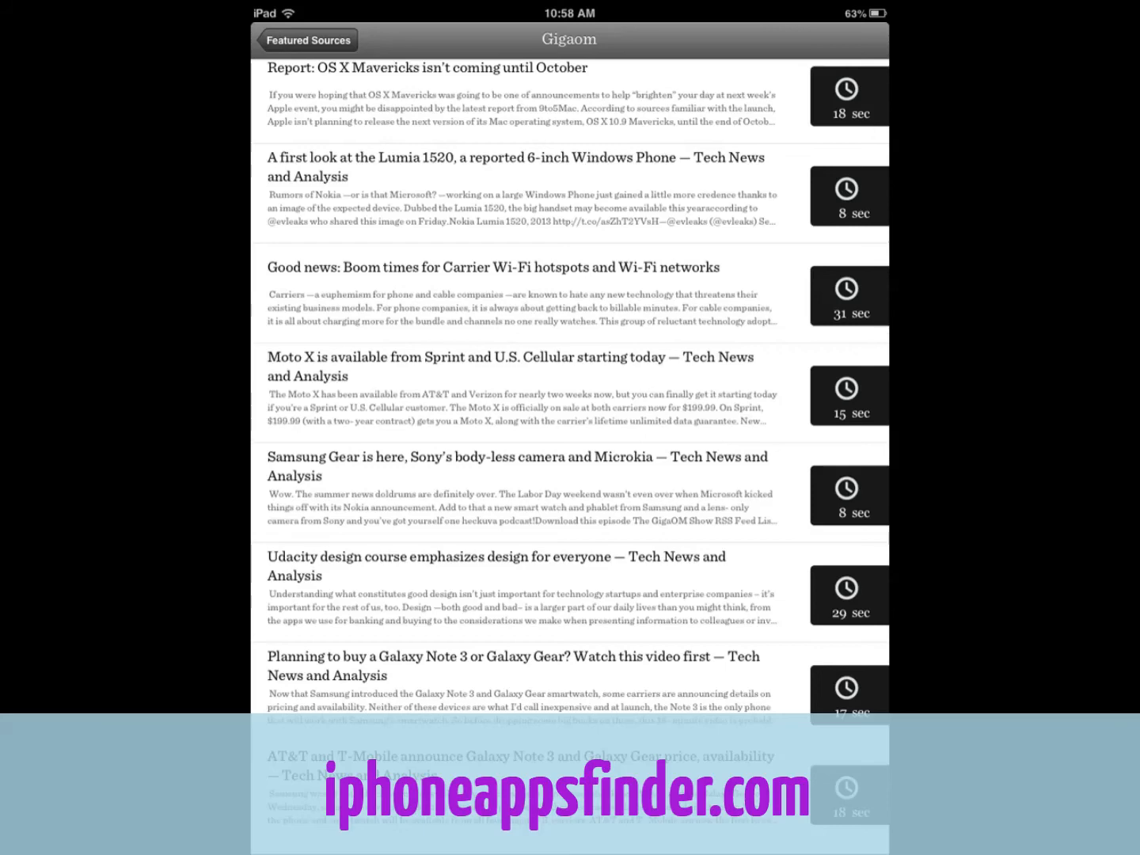
Step: Dismiss the Pocket login request and add Straight Up to the timed playlist
{"action": "left_click", "coordinate": [307, 39]}
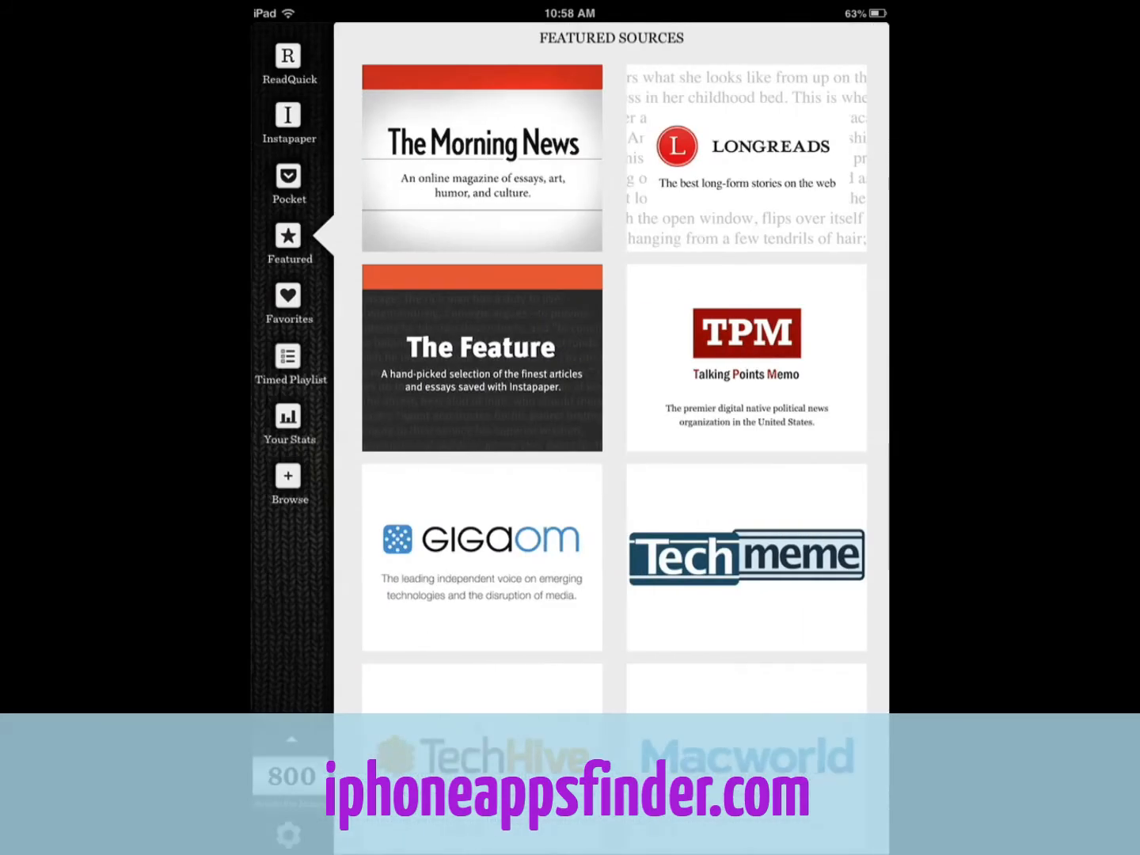
{"action": "left_click", "coordinate": [288, 184]}
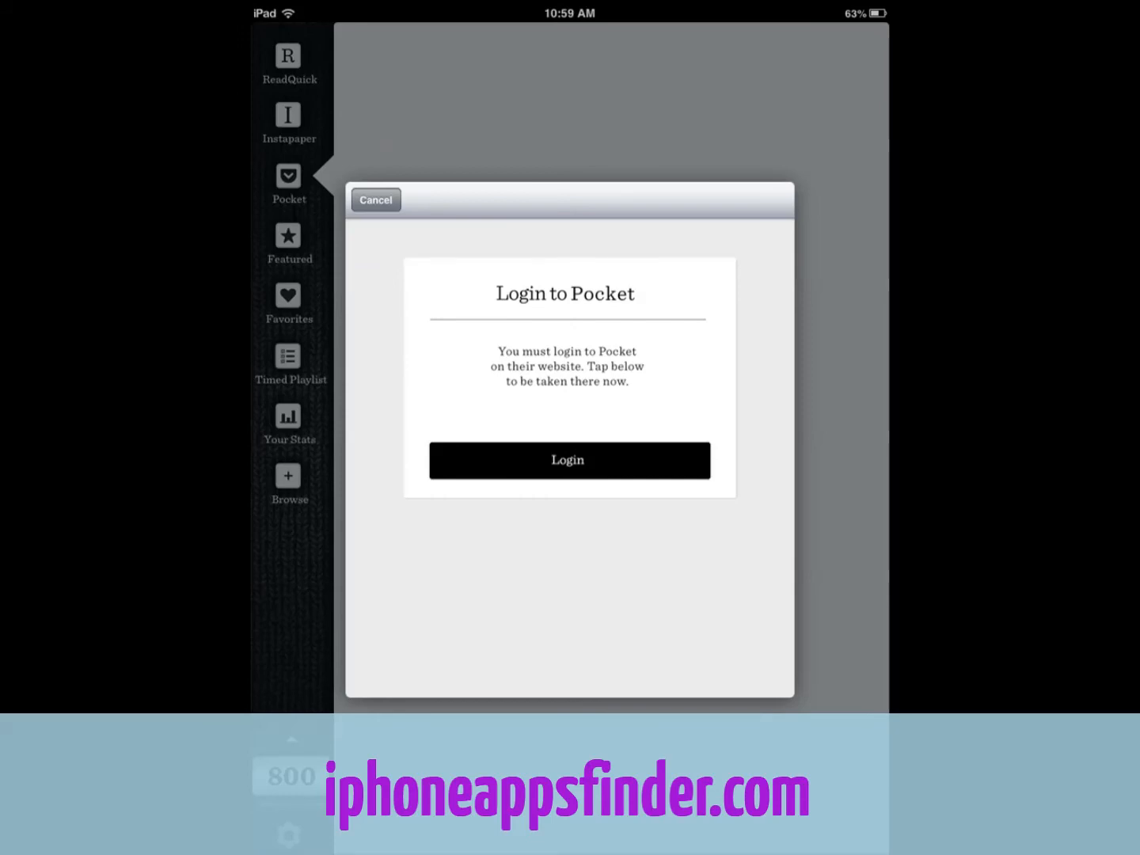
{"action": "left_click", "coordinate": [376, 199]}
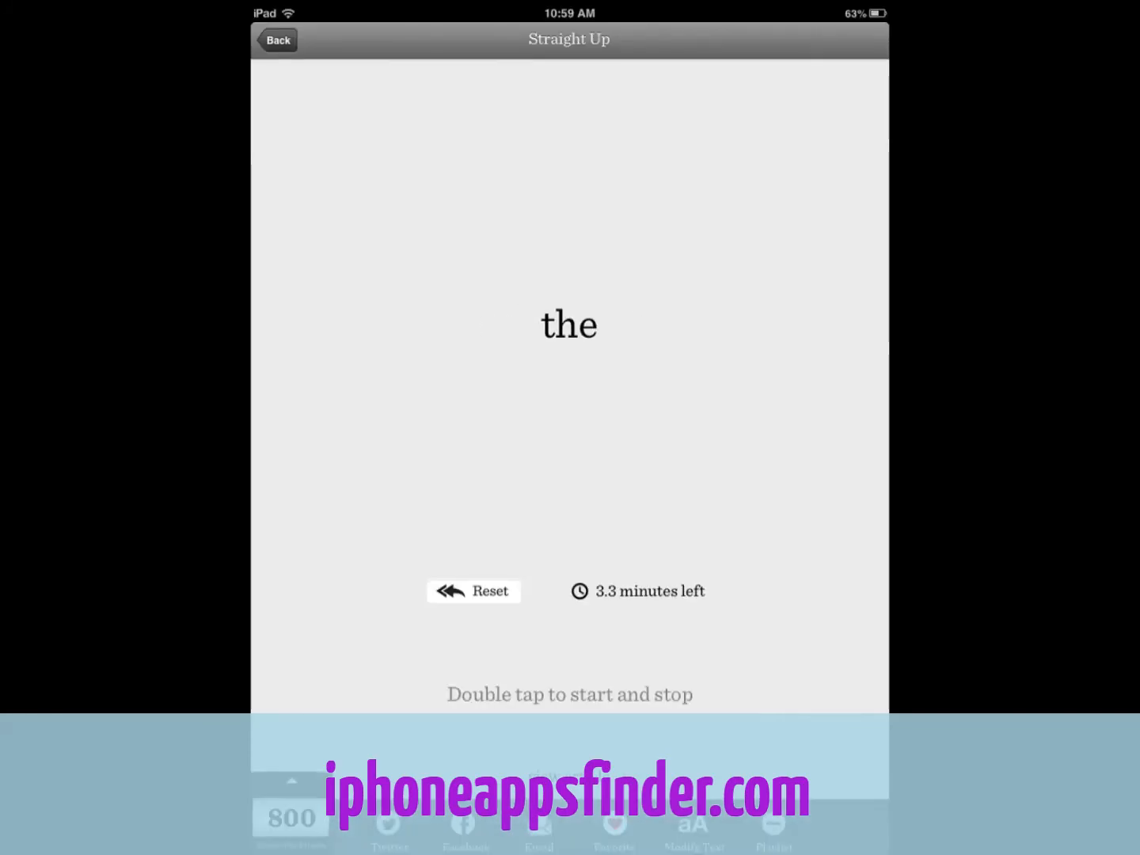
{"action": "left_click", "coordinate": [277, 39]}
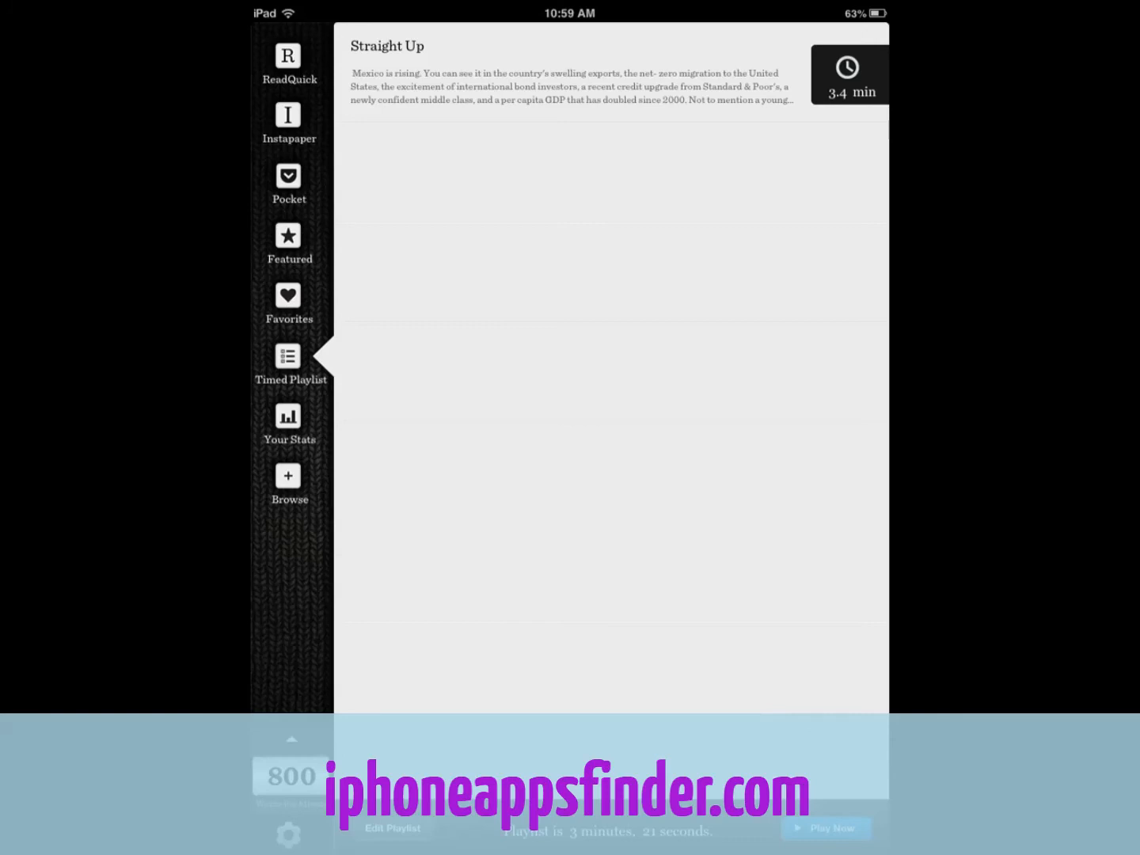
Step: Add two Talking Points Memo articles and view the 5 min 35 s timed playlist
{"action": "left_click", "coordinate": [288, 241]}
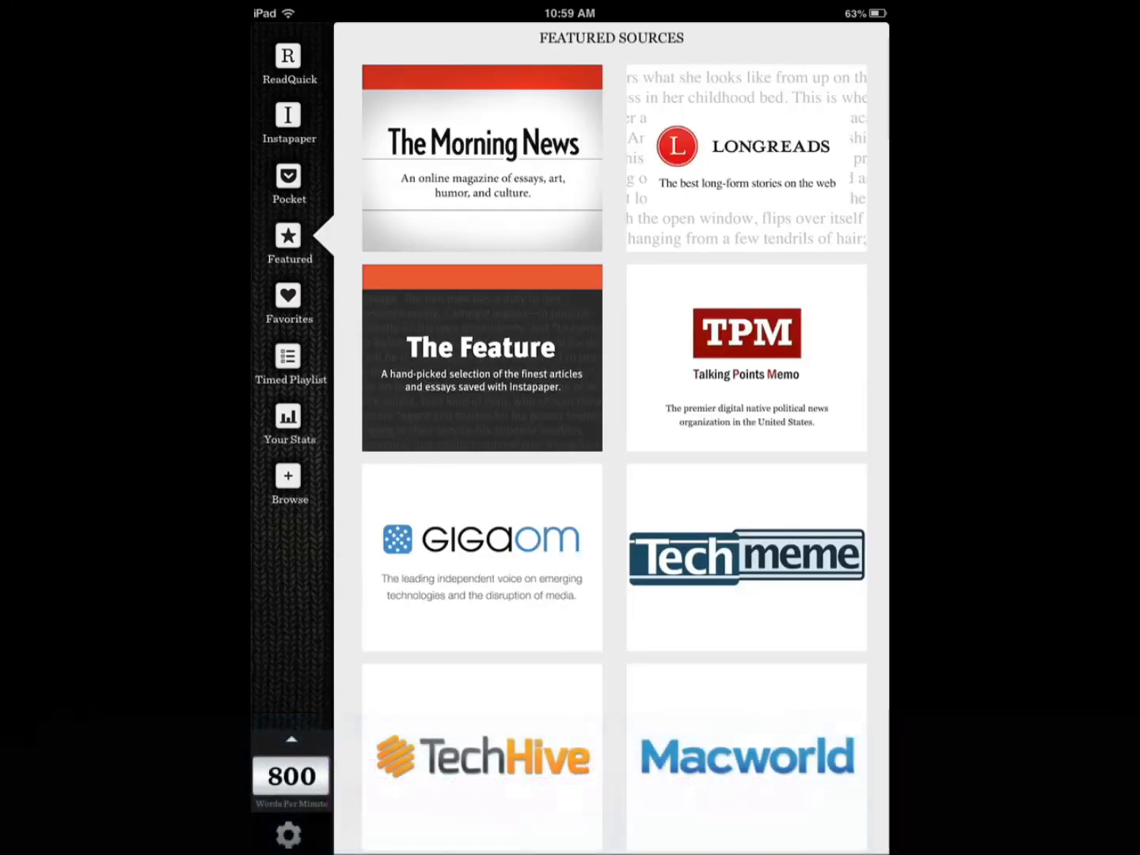
{"action": "left_click", "coordinate": [744, 358]}
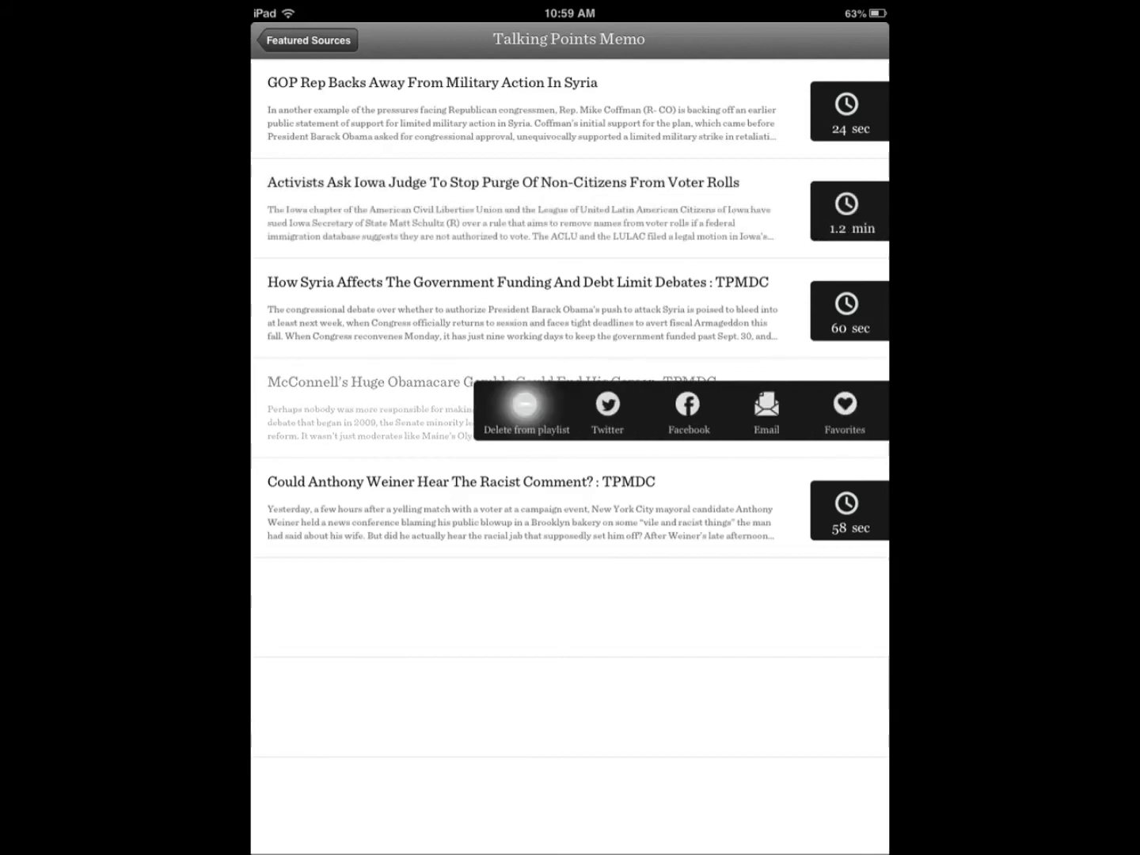
{"action": "left_click", "coordinate": [307, 40]}
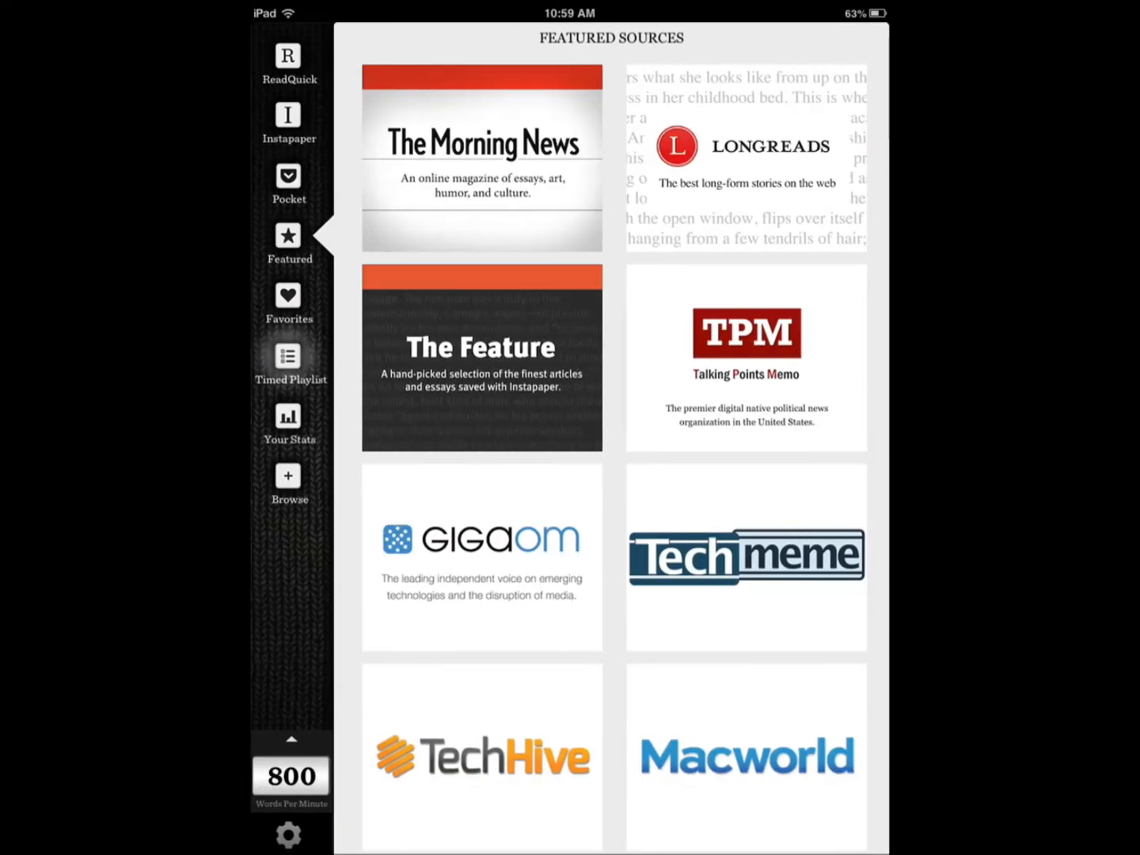
{"action": "left_click", "coordinate": [289, 361]}
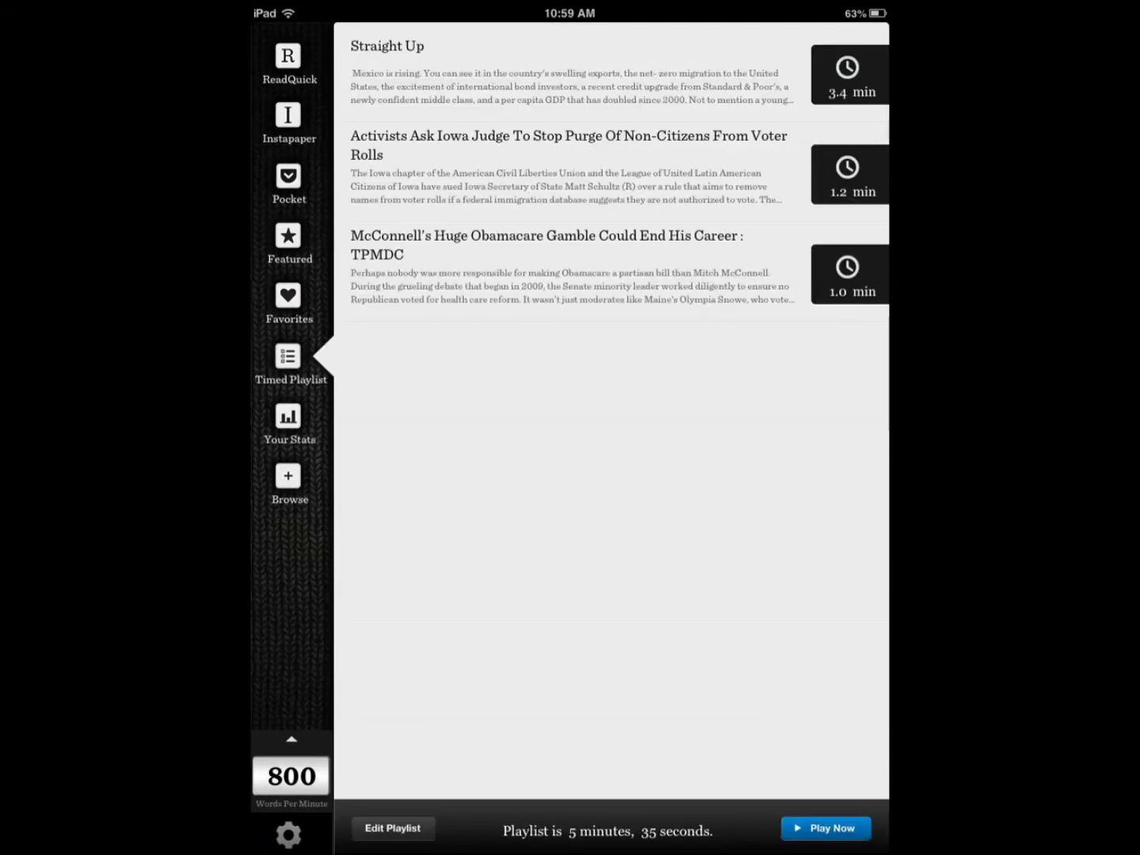